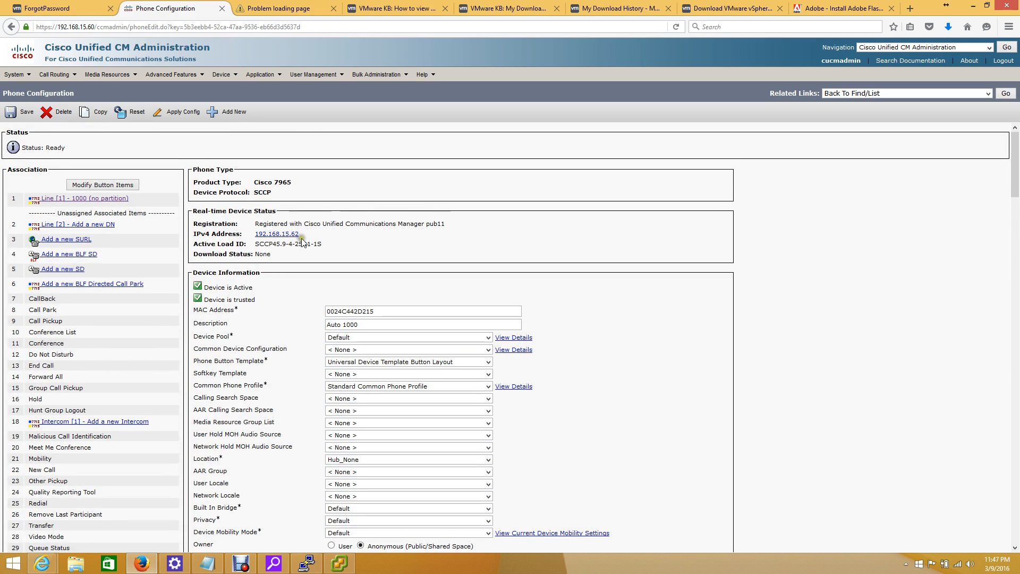
Save the Cisco 7965 phone configuration with Idle blank and acknowledge the Apply Config notice.
scroll("down", 3)
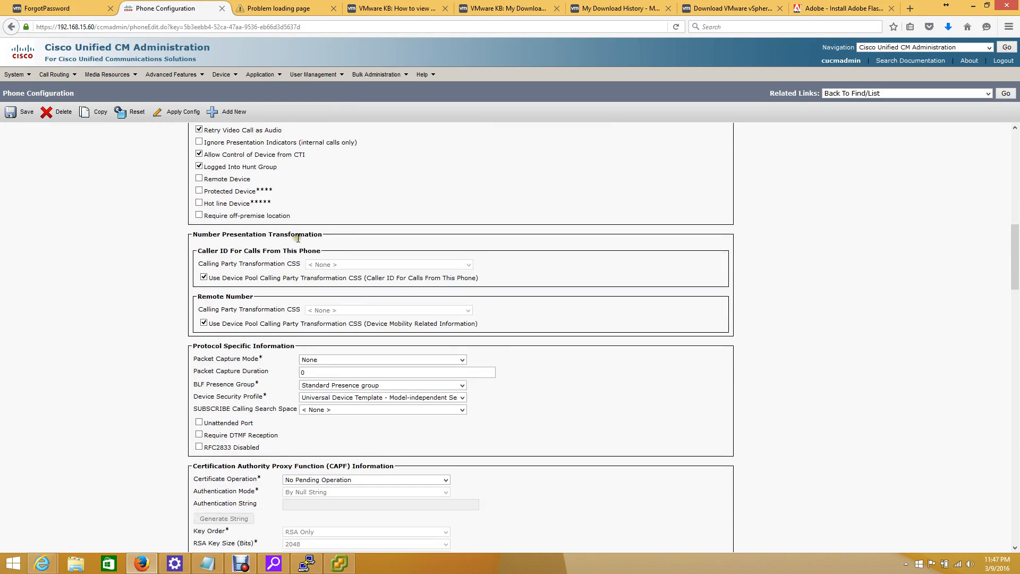
scroll("down", 3)
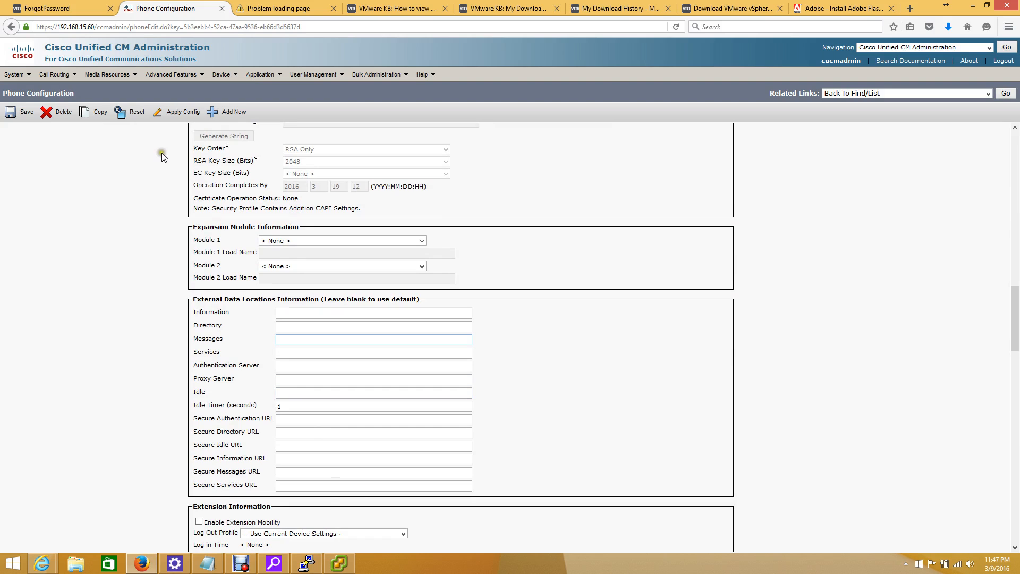
left_click(26, 112)
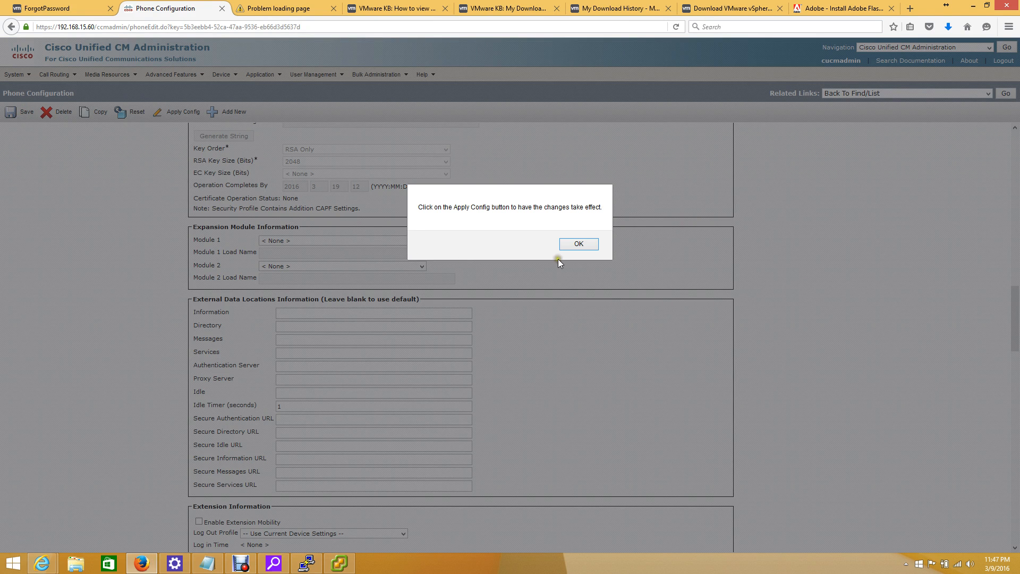
left_click(577, 243)
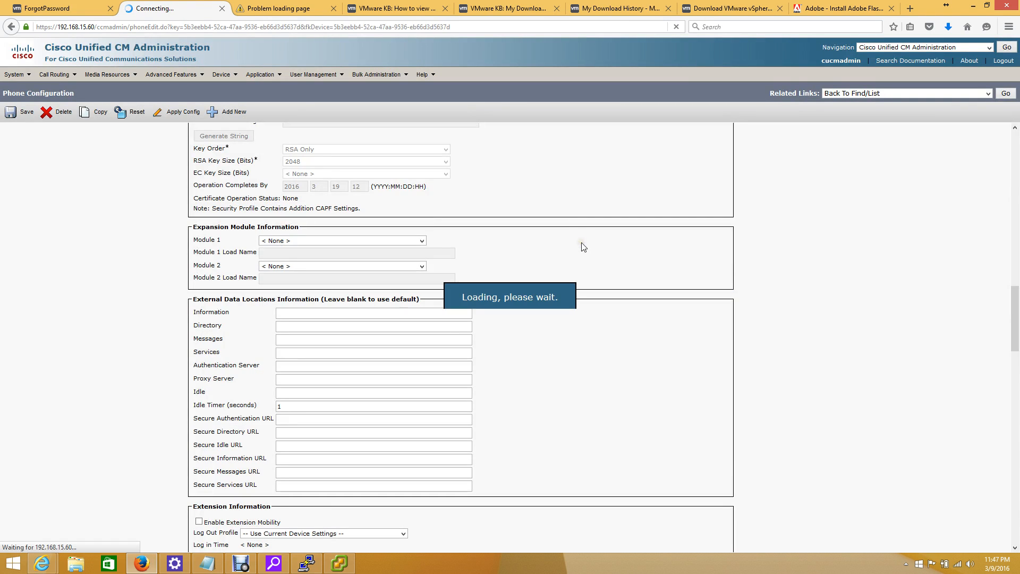
Confirm the reloaded Phone Configuration page reports Status 'Update successful'.
left_click(26, 112)
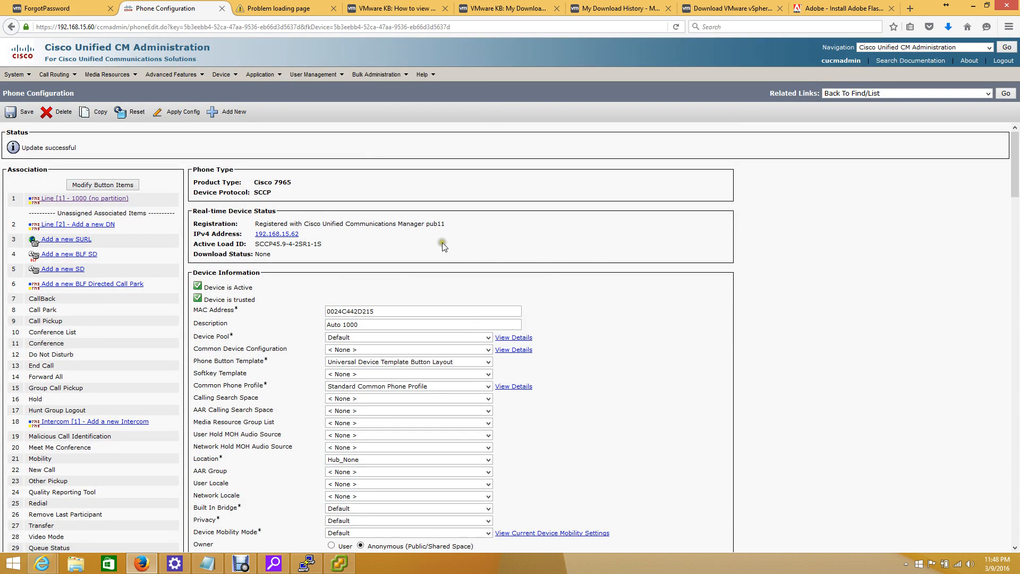
mouse_move(433, 258)
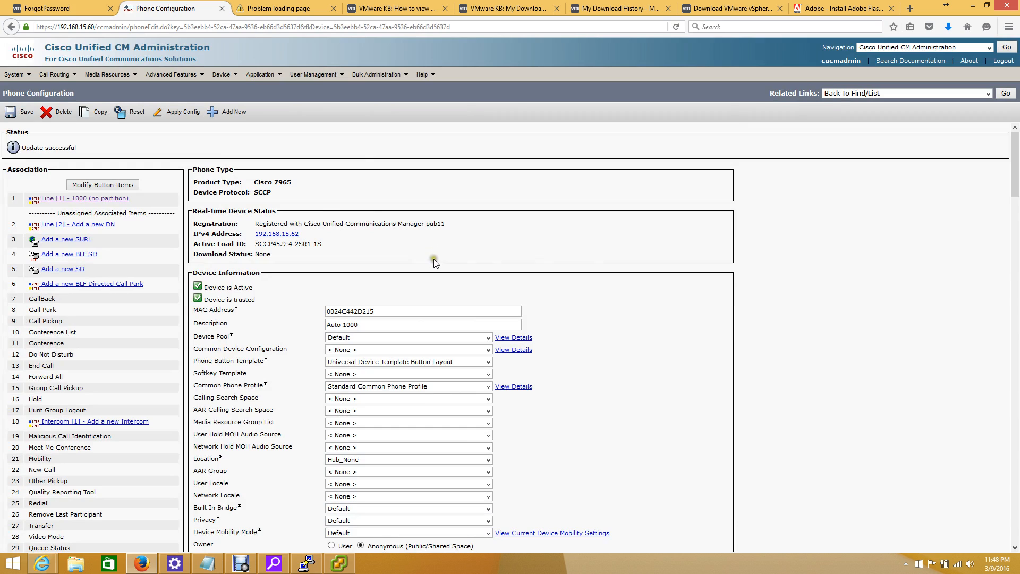
mouse_move(435, 260)
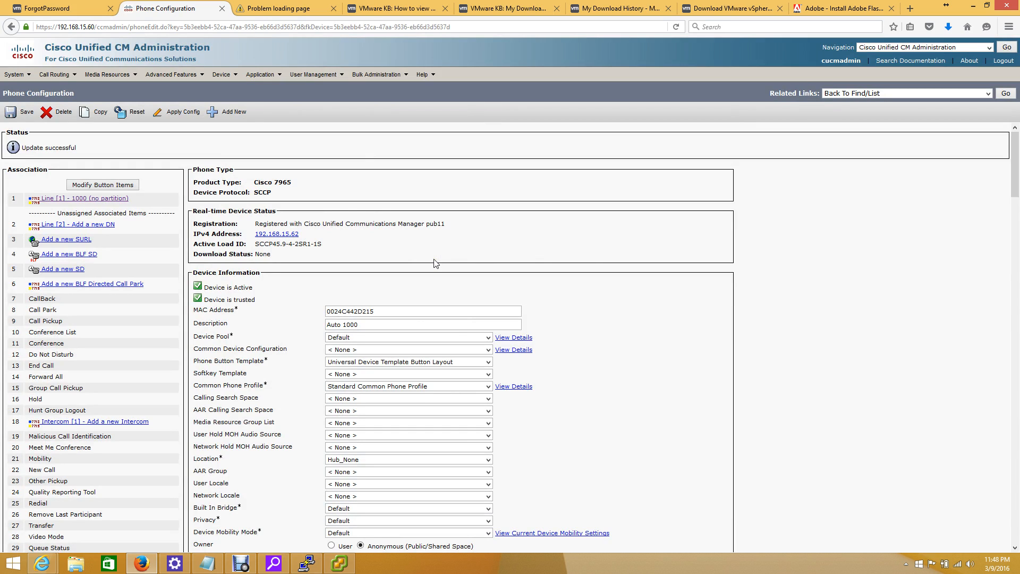